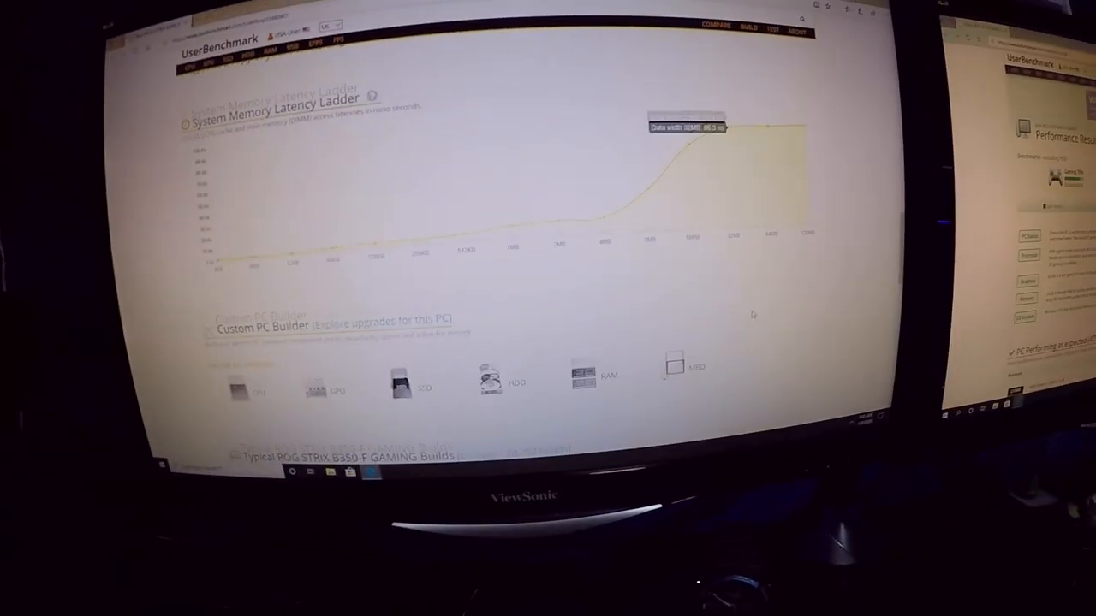
scroll("down", 3)
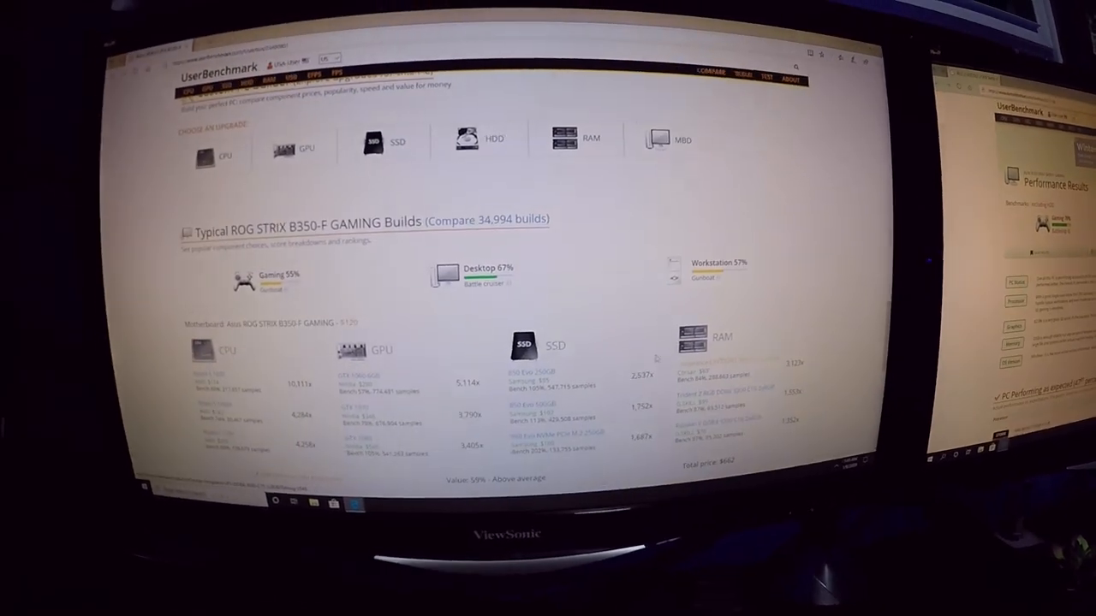
scroll("down", 3)
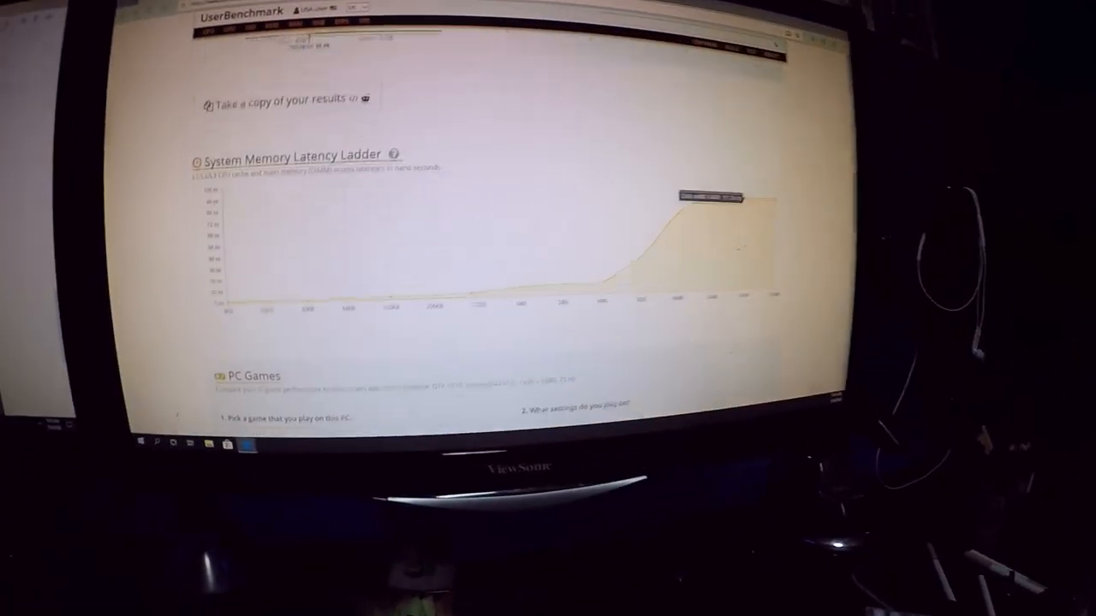
scroll("down", 3)
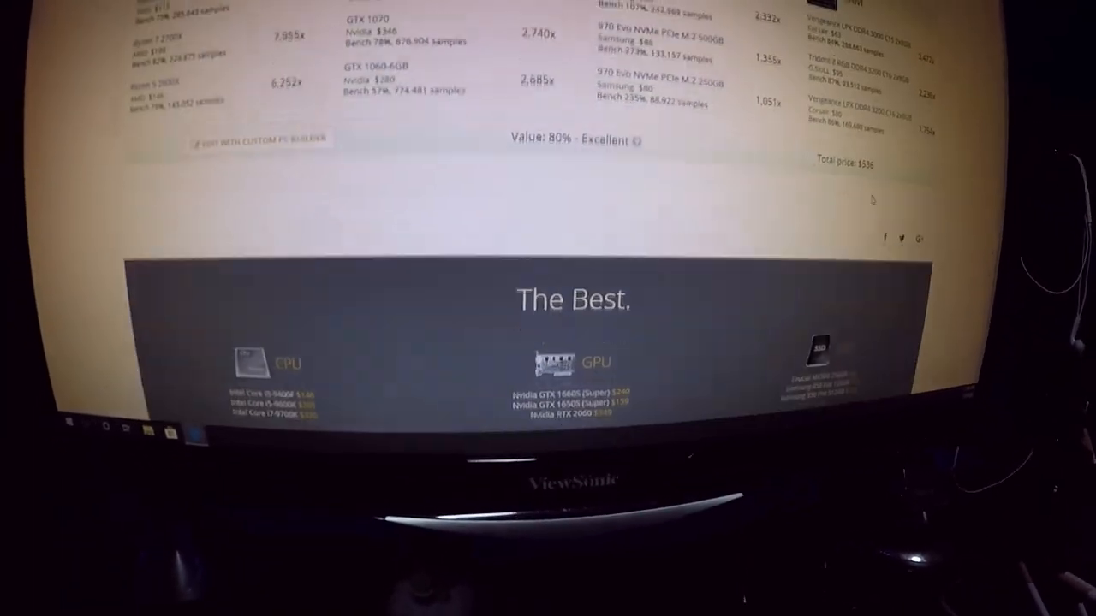
scroll("up", 3)
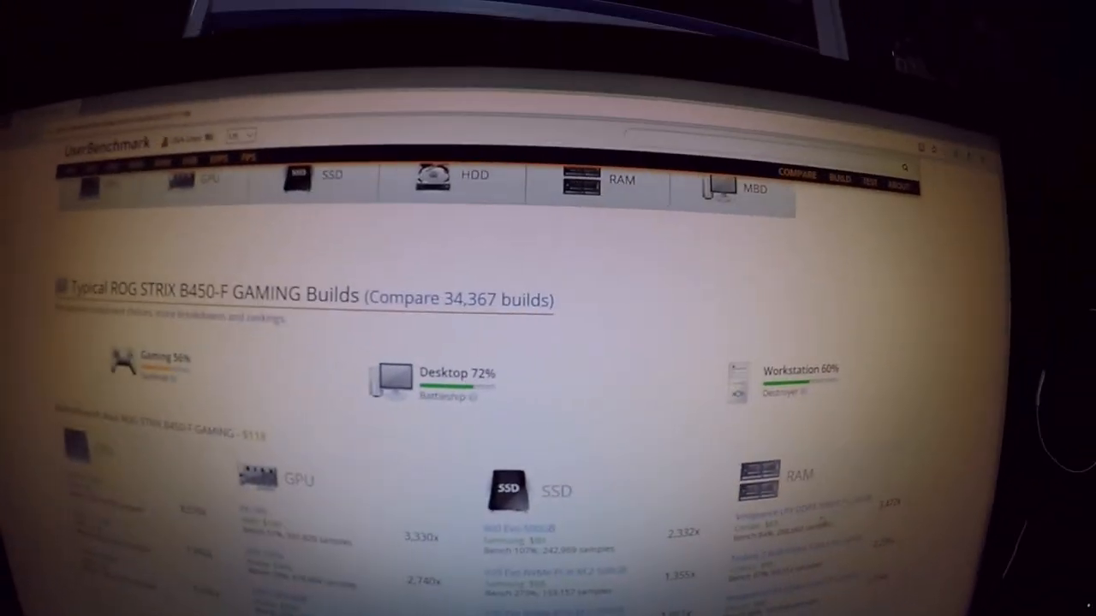
scroll("down", 3)
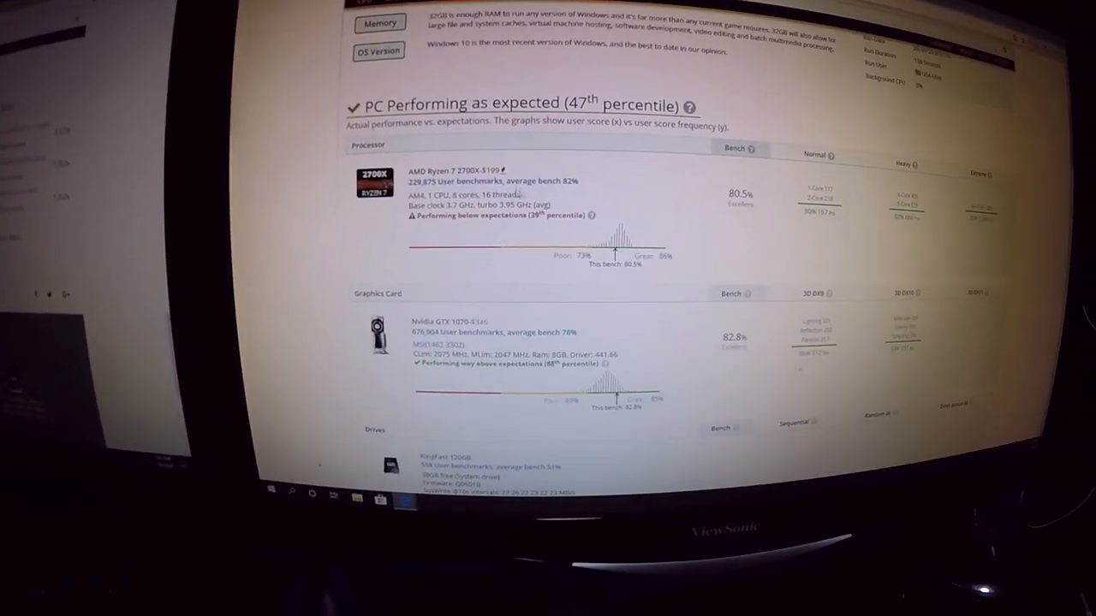
scroll("down", 3)
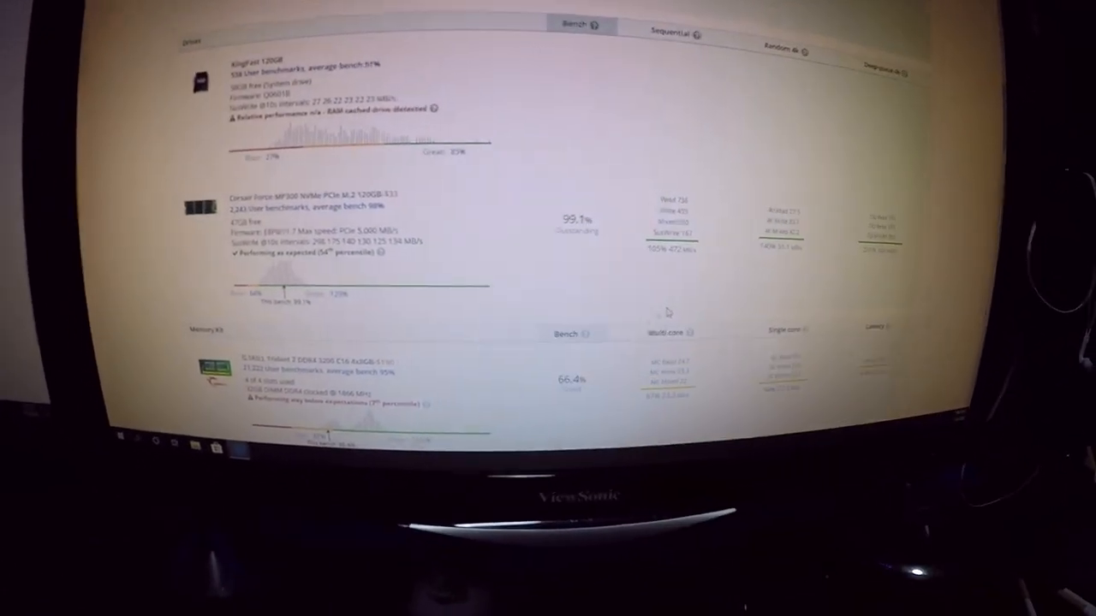